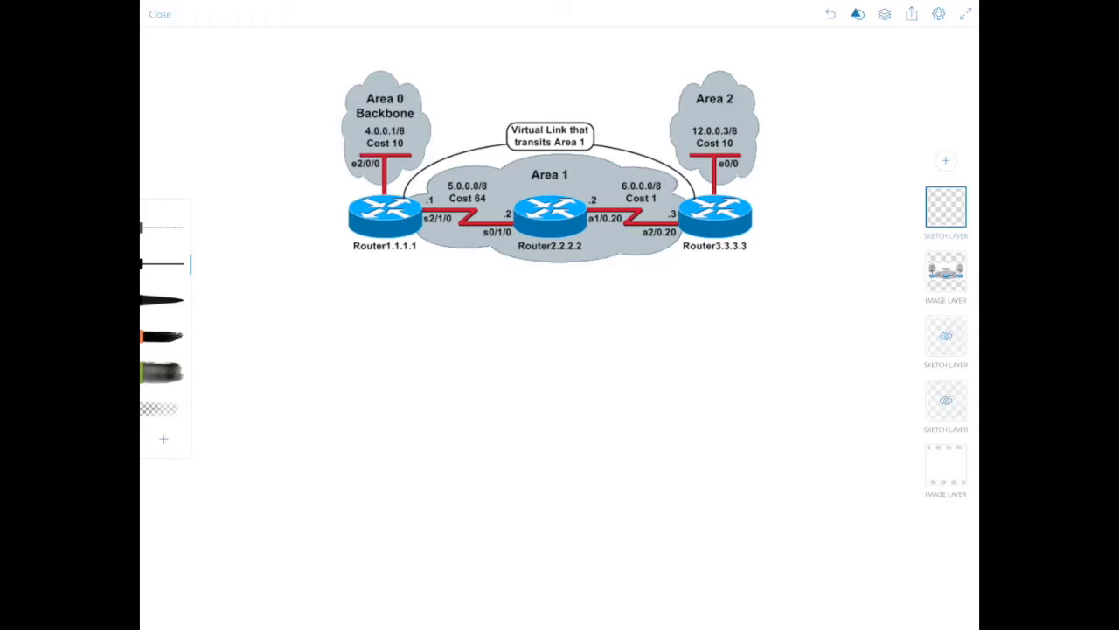
Sketch a downward arrow above the 'Virtual Link that transits Area 1' box
{"action": "left_click_drag", "start_coordinate": [546, 84], "coordinate": [546, 113]}
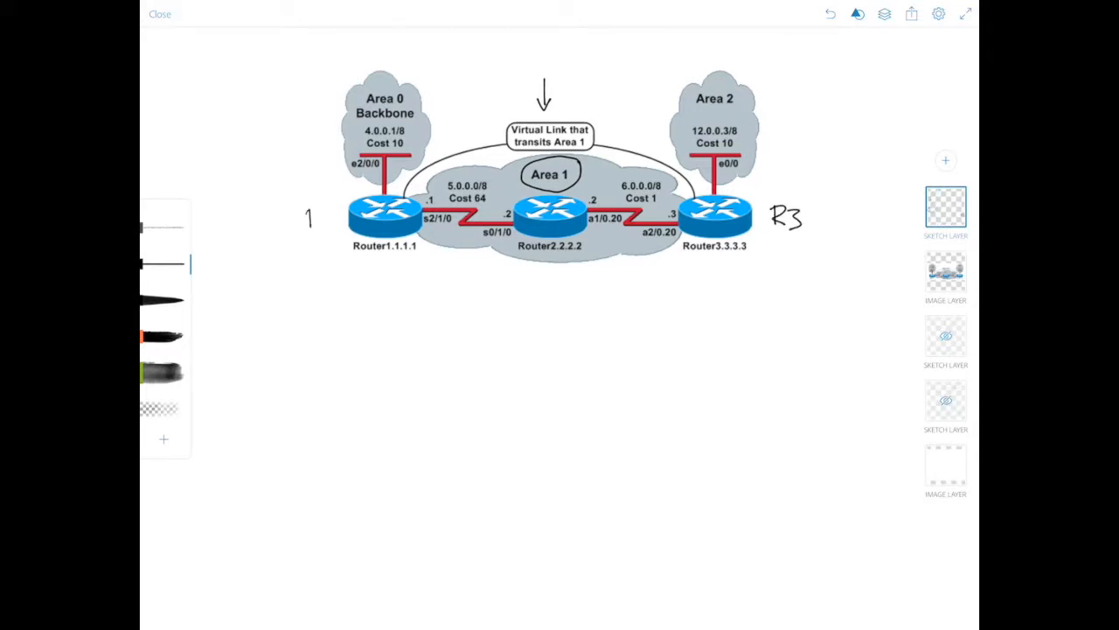
Handwrite R1 beside the end router and draw an arrow pointing at Router1.1.1.1
{"action": "type", "text": "R1"}
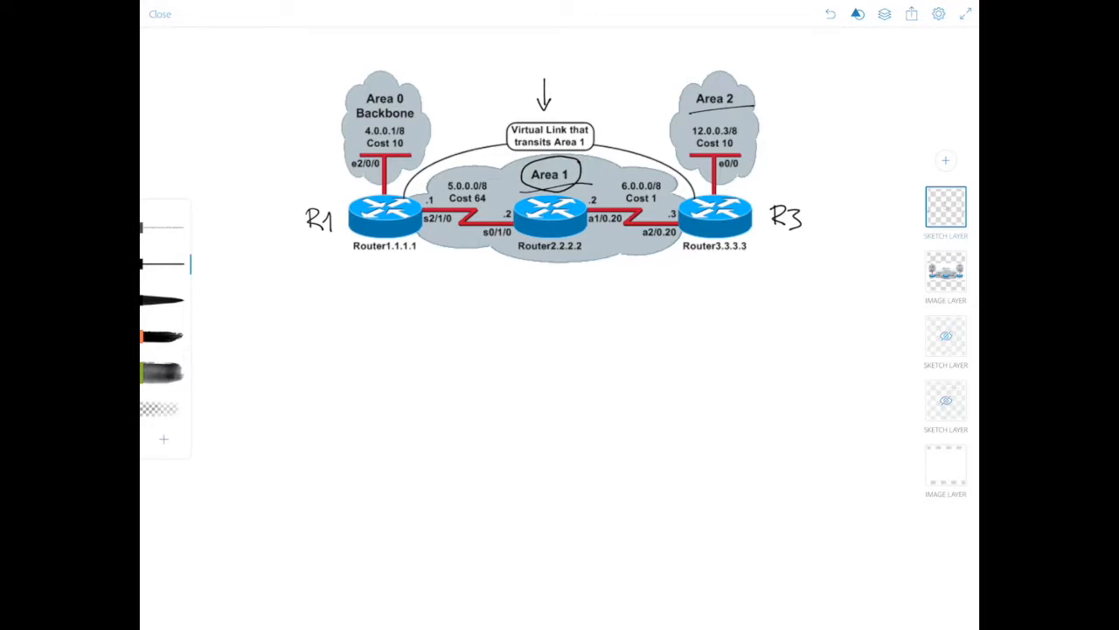
{"action": "left_click_drag", "start_coordinate": [331, 273], "coordinate": [370, 259]}
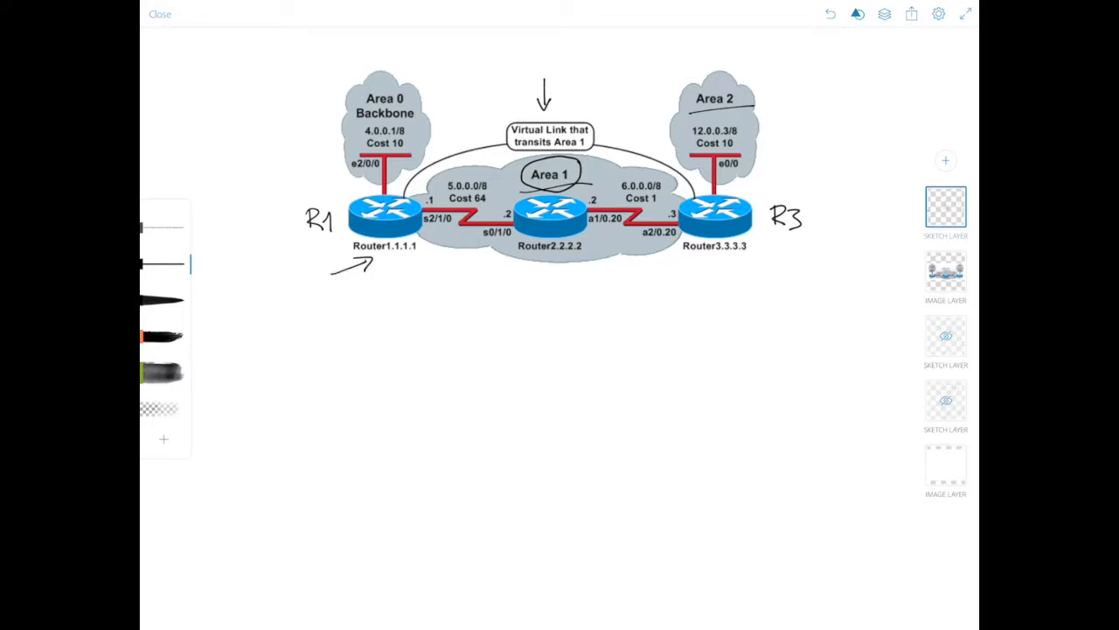
{"action": "left_click_drag", "start_coordinate": [759, 277], "coordinate": [721, 260]}
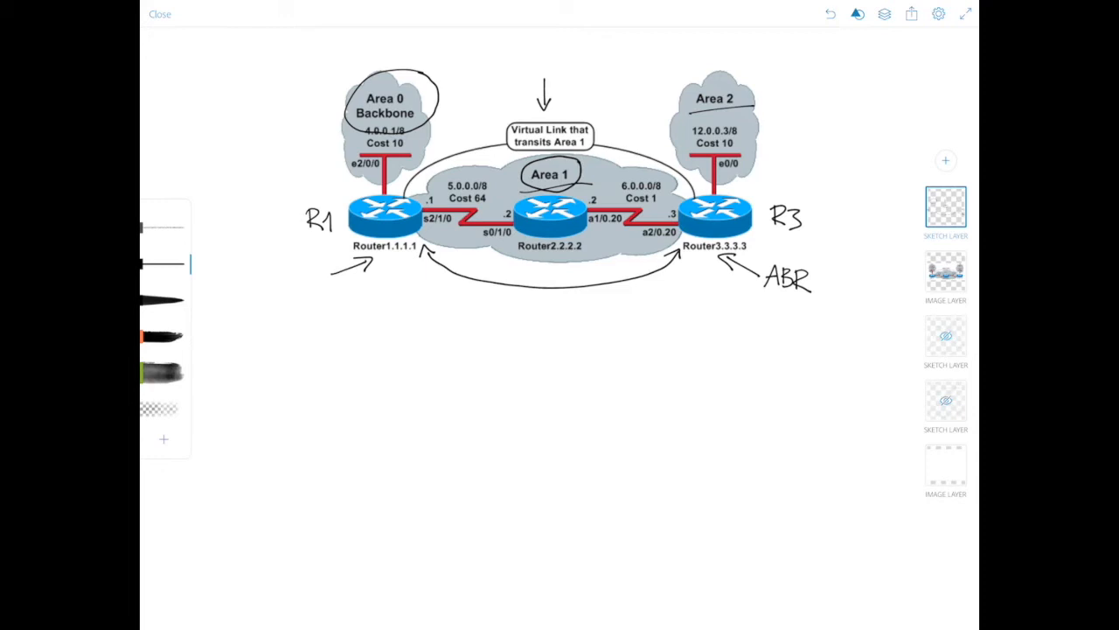
Begin handwriting 'router o' below Router1 to start the command note
{"action": "left_click_drag", "start_coordinate": [332, 334], "coordinate": [361, 336]}
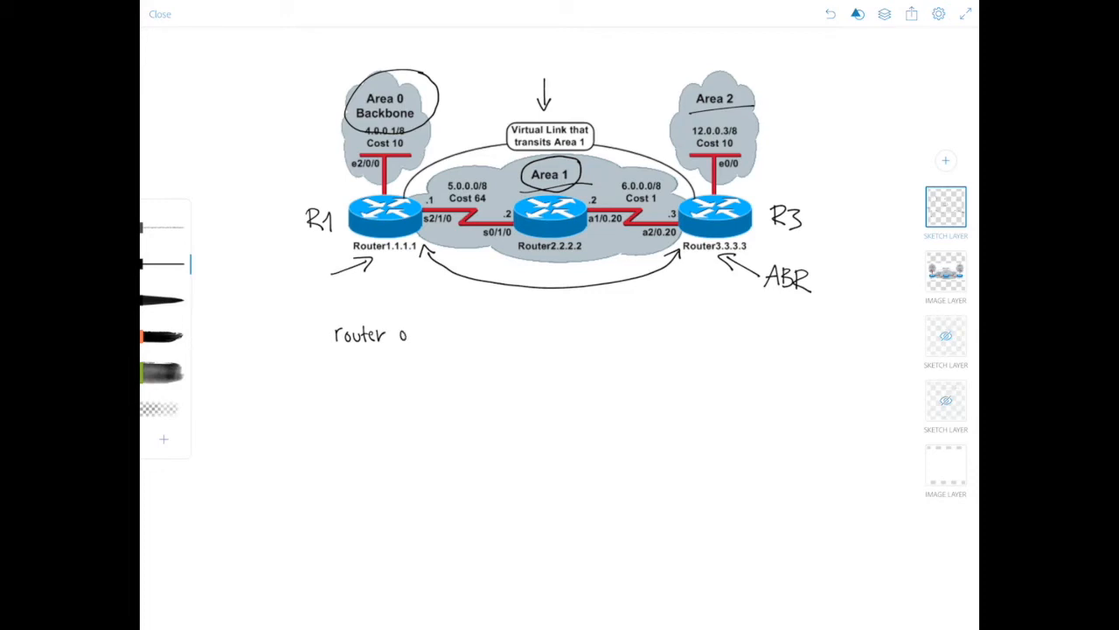
Handwrite the rest of 'router ospf 1' and 'area 1 virtual-link' below the diagram
{"action": "type", "text": "sp"}
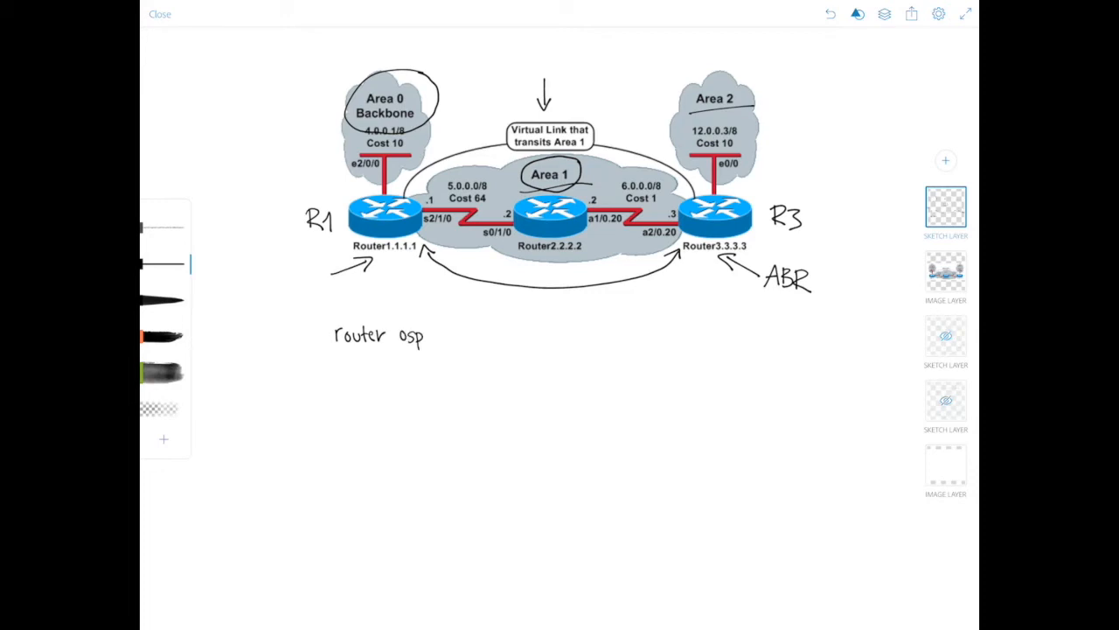
{"action": "type", "text": "f 1"}
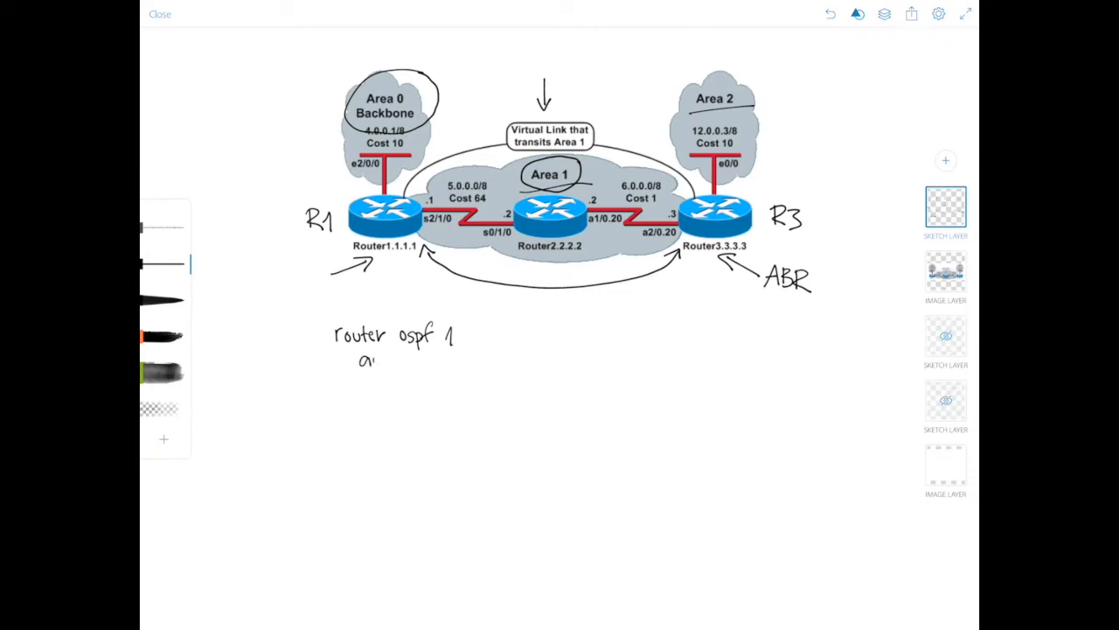
{"action": "type", "text": "area 1"}
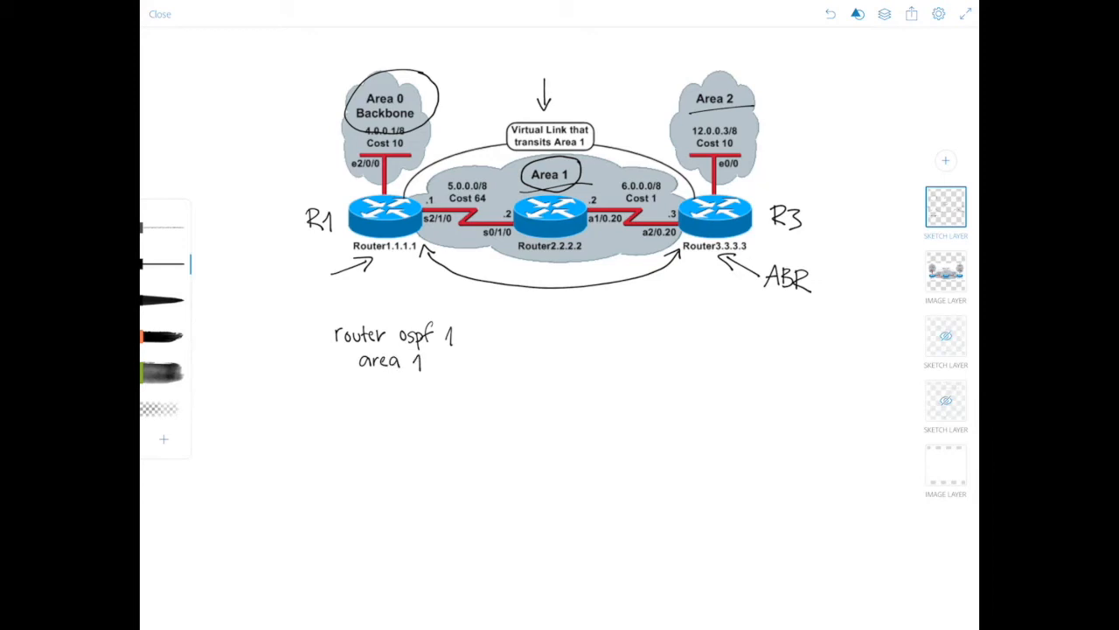
{"action": "type", "text": "virtual"}
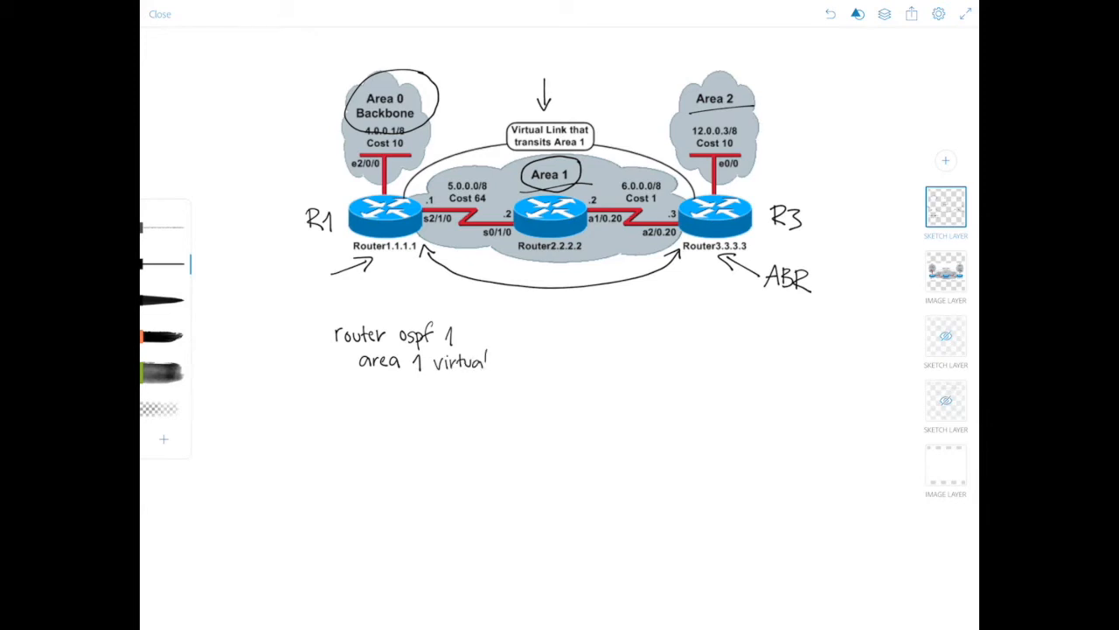
{"action": "type", "text": "-lin"}
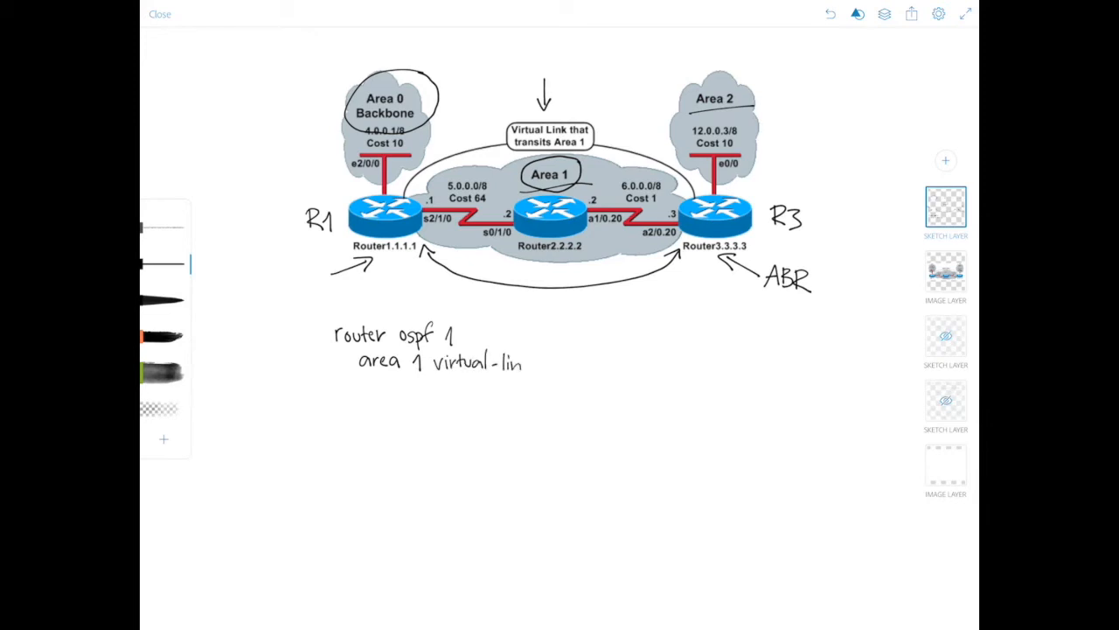
{"action": "type", "text": "k"}
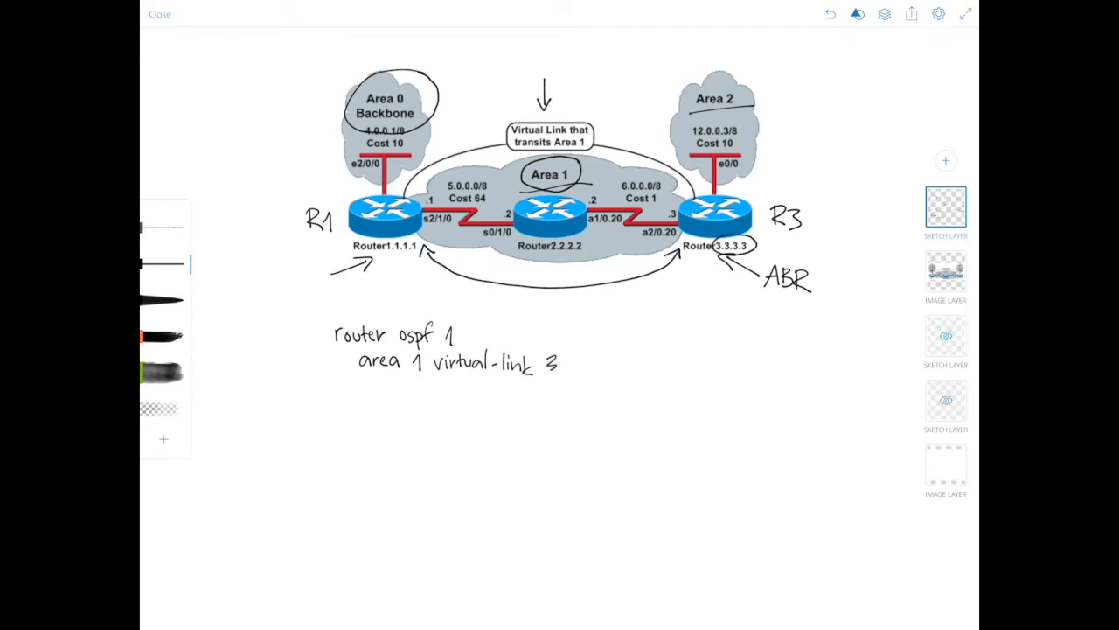
Complete the command with 3.3.3.3 and label the block R1# above it
{"action": "type", "text": "3.3."}
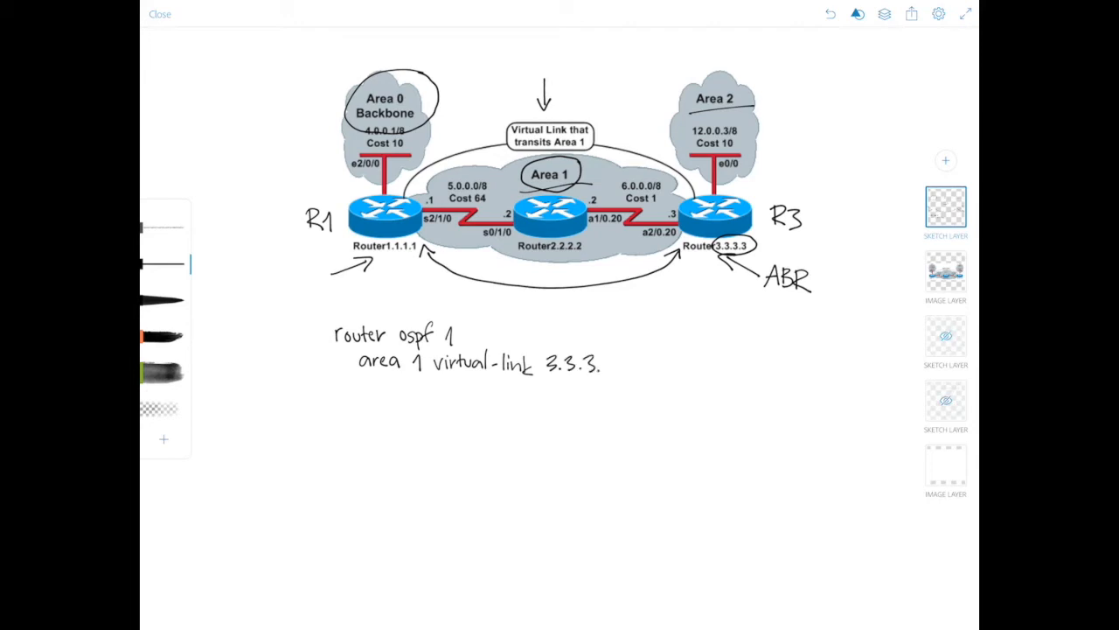
{"action": "type", "text": "3"}
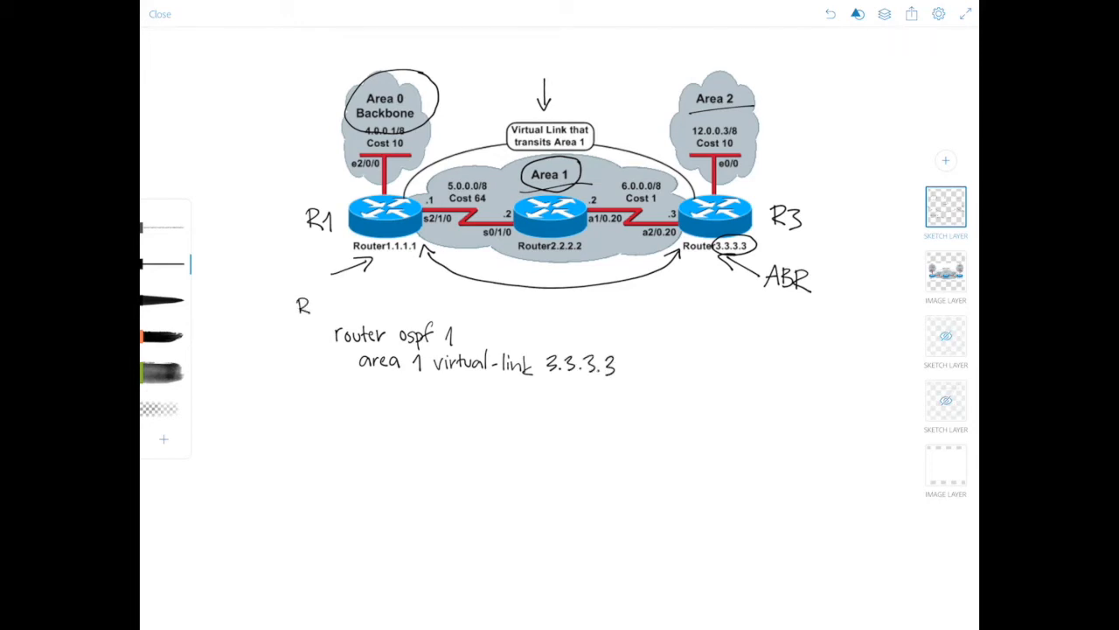
{"action": "type", "text": "R1#"}
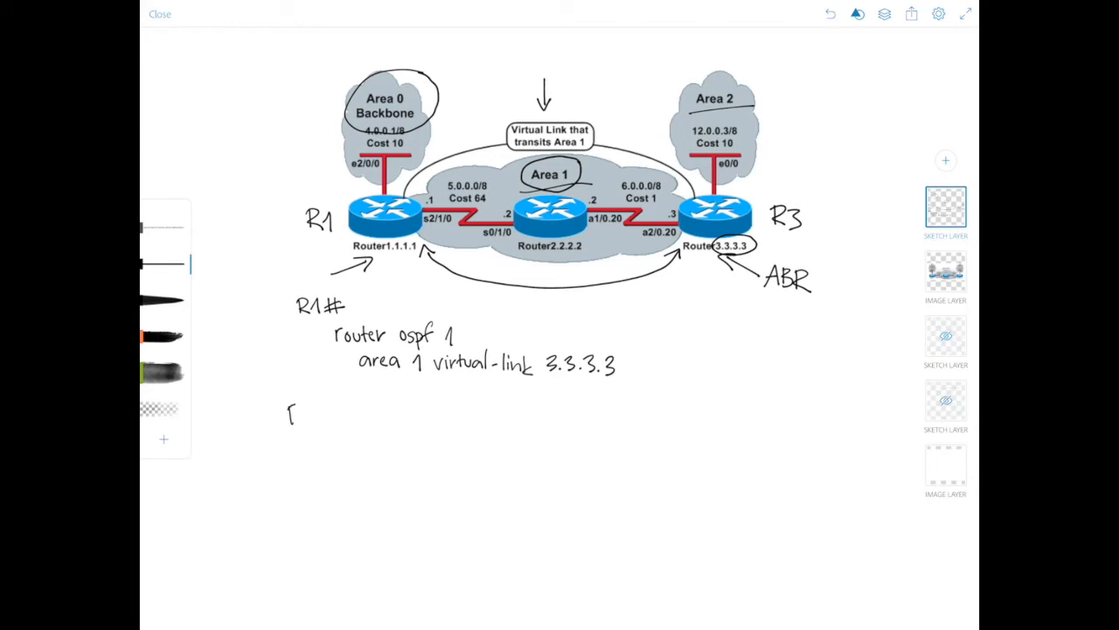
Handwrite R3# and 'router ospf 1' below the R1 commands
{"action": "type", "text": "R3#"}
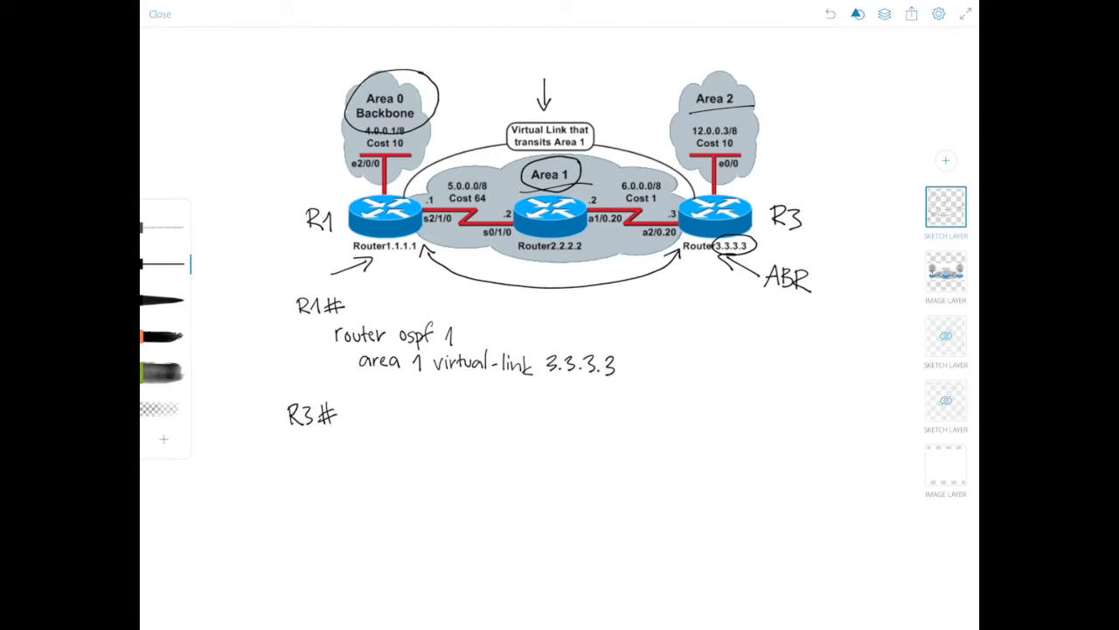
{"action": "type", "text": "router"}
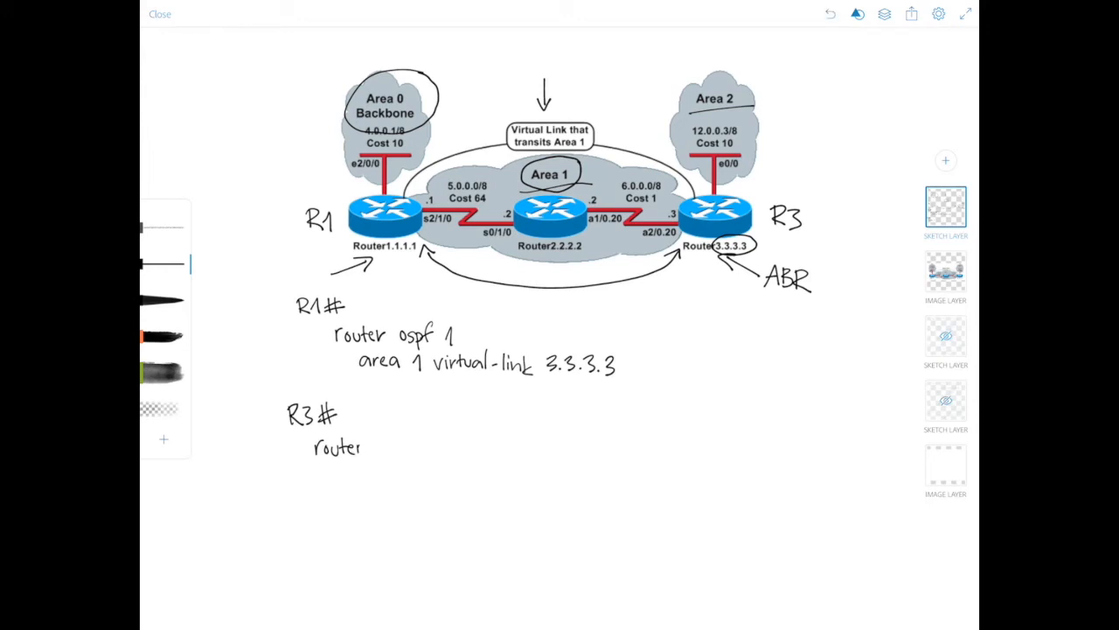
{"action": "type", "text": "o"}
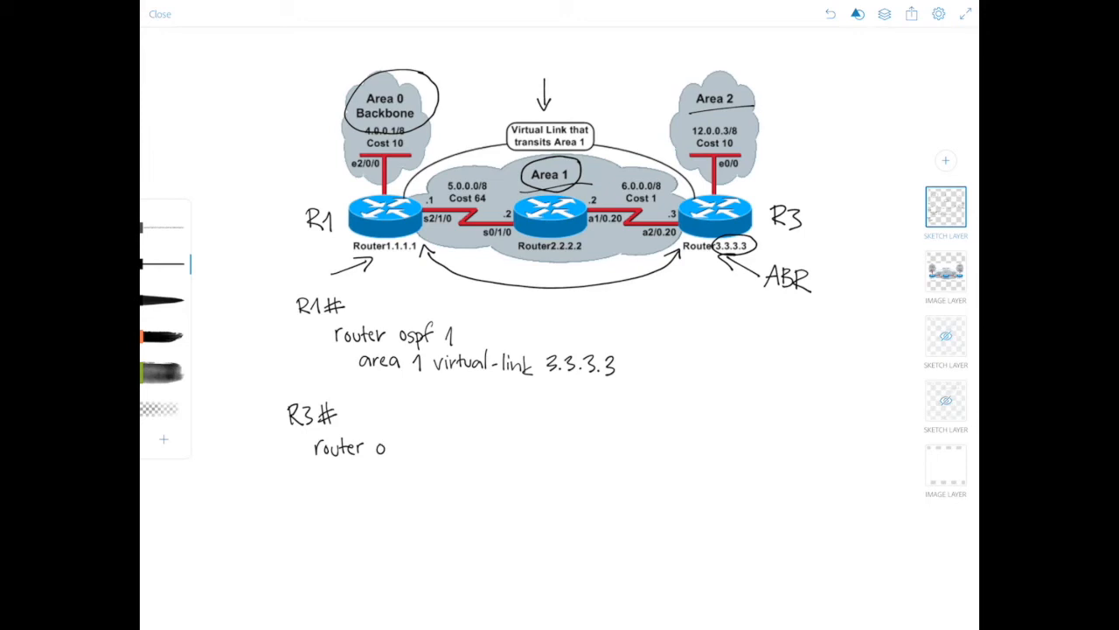
{"action": "type", "text": "spf"}
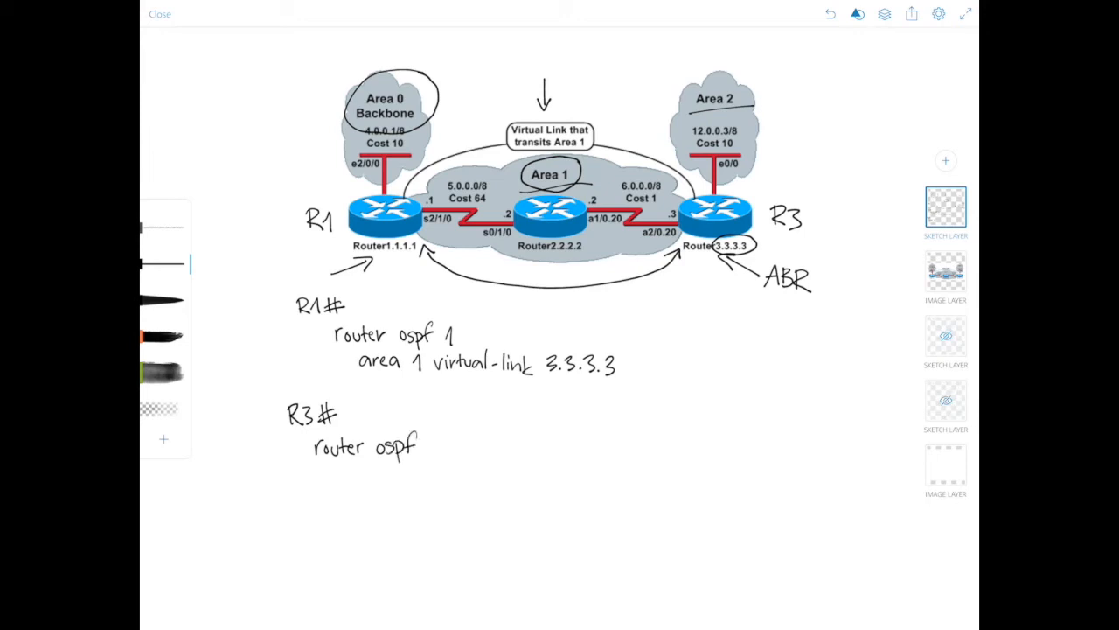
{"action": "type", "text": "1"}
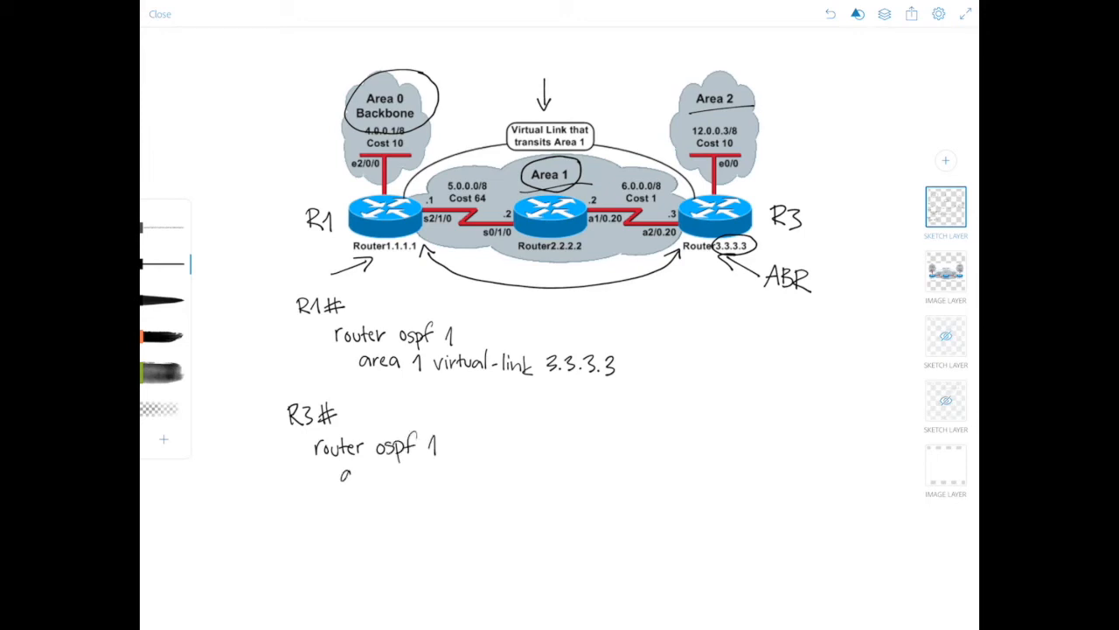
Handwrite 'area 1 virtual-link 1.1.1.1' to finish the R3 block
{"action": "type", "text": "area 1"}
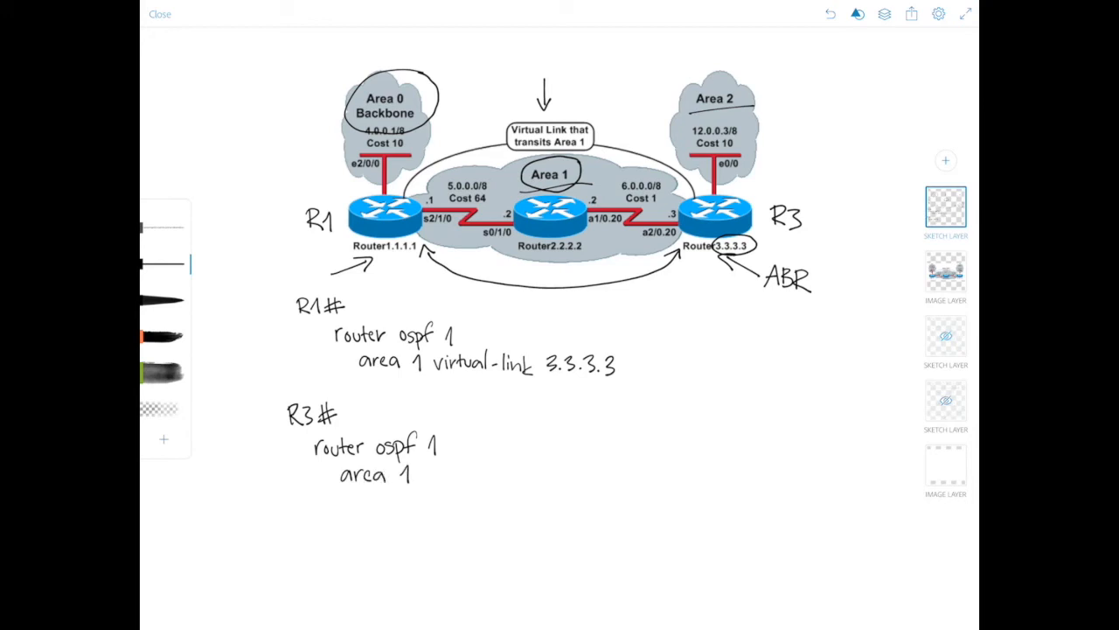
{"action": "type", "text": "virtual-lin"}
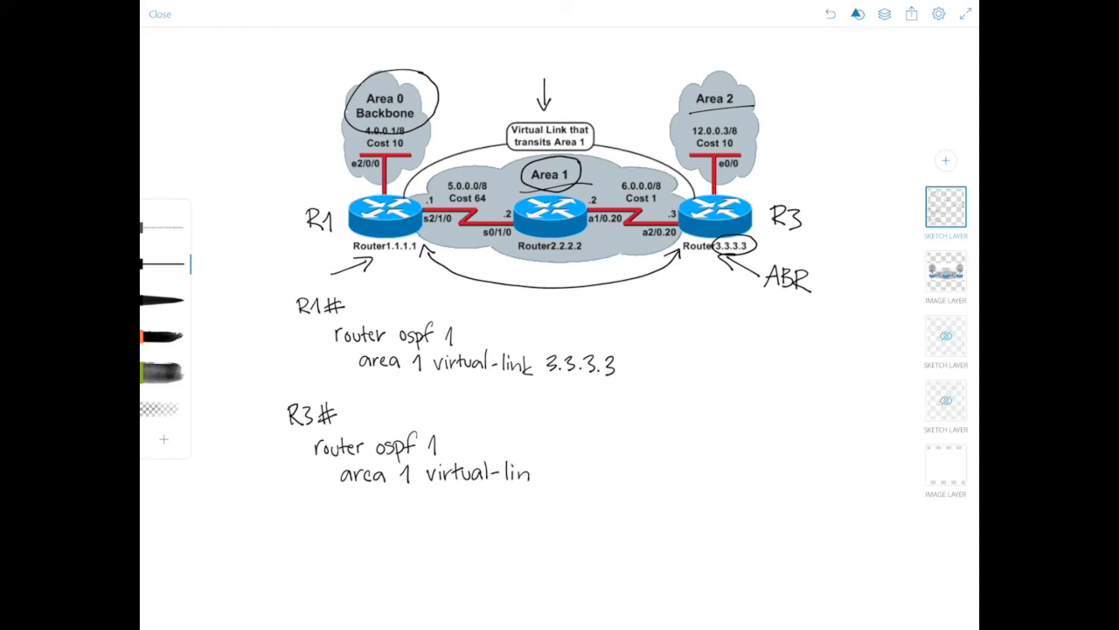
{"action": "type", "text": "1."}
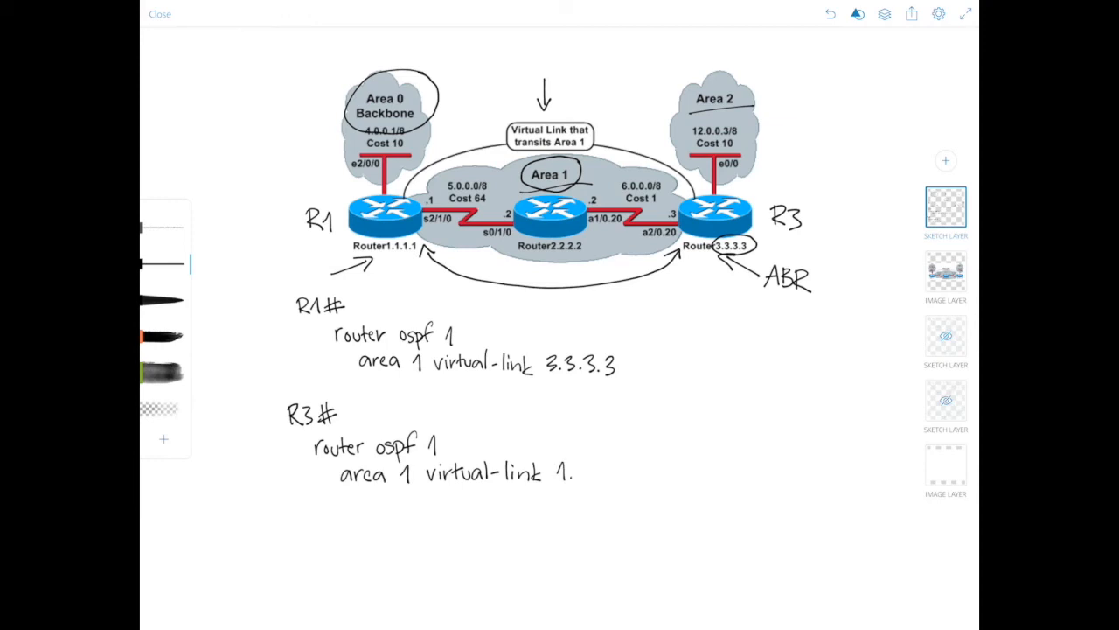
{"action": "type", "text": "1.1.1.1"}
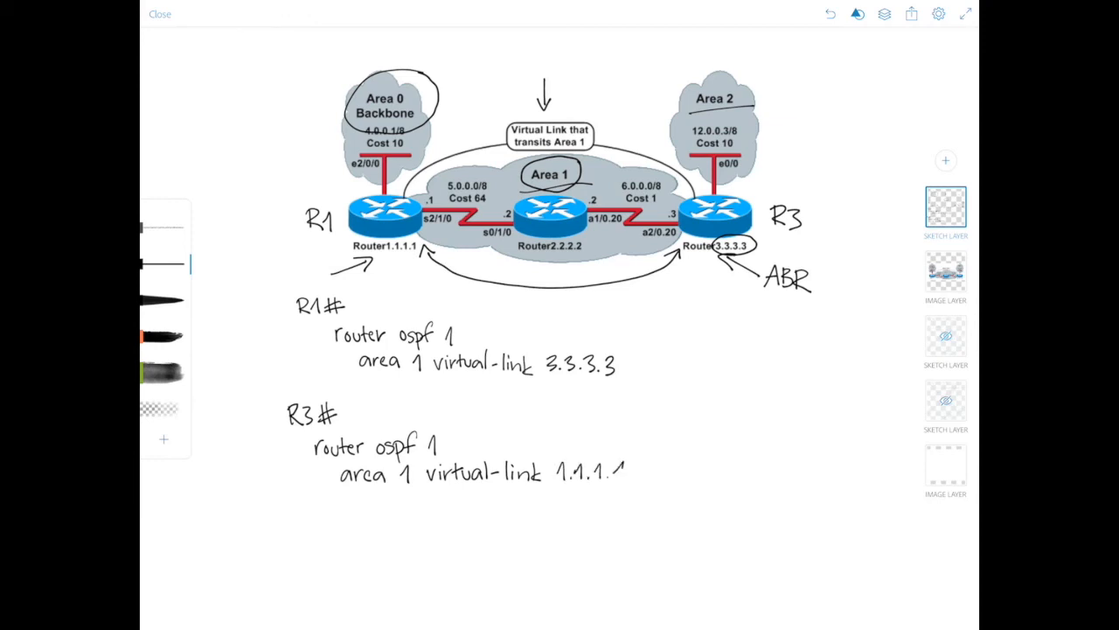